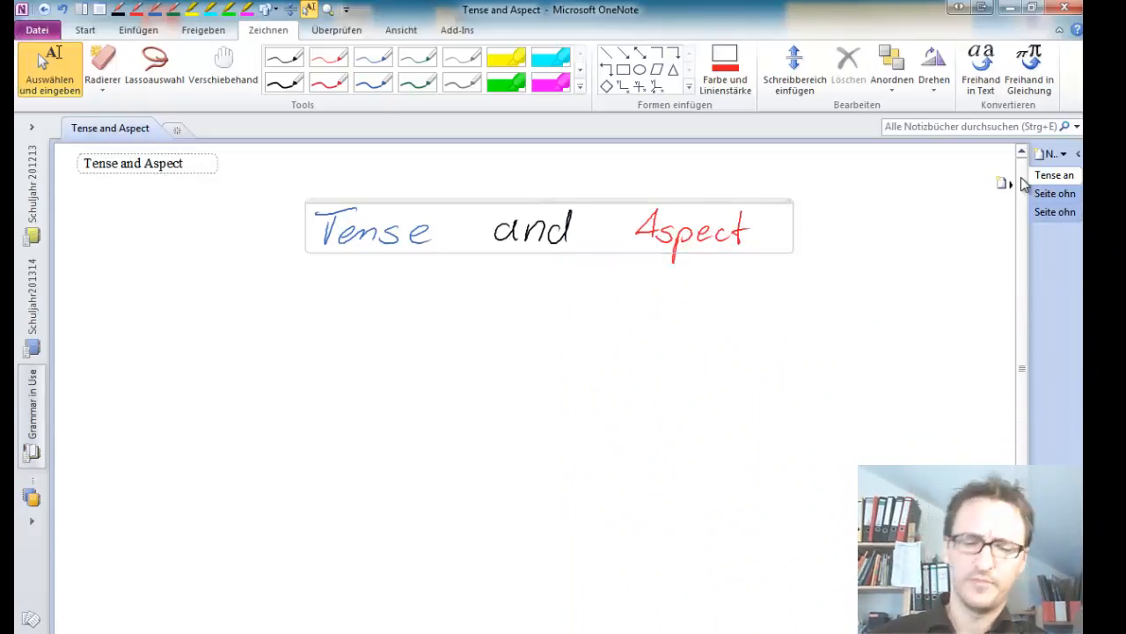
Step: Pick the blue pen and handwrite 'past' and 'present' under the title
{"action": "left_click", "coordinate": [373, 83]}
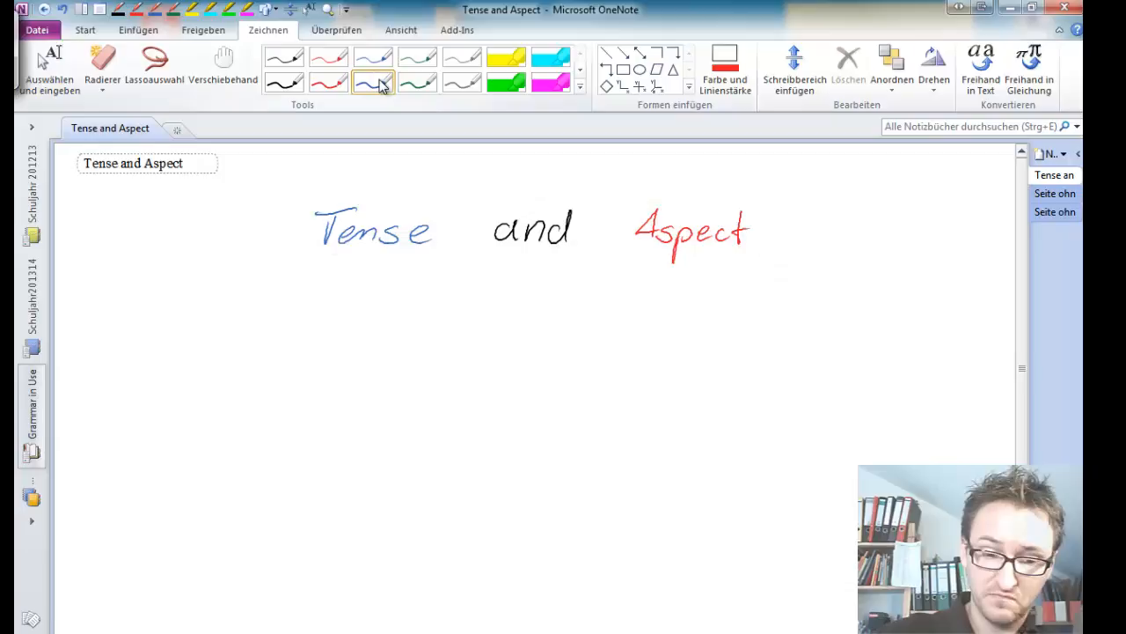
{"action": "left_click", "coordinate": [373, 81]}
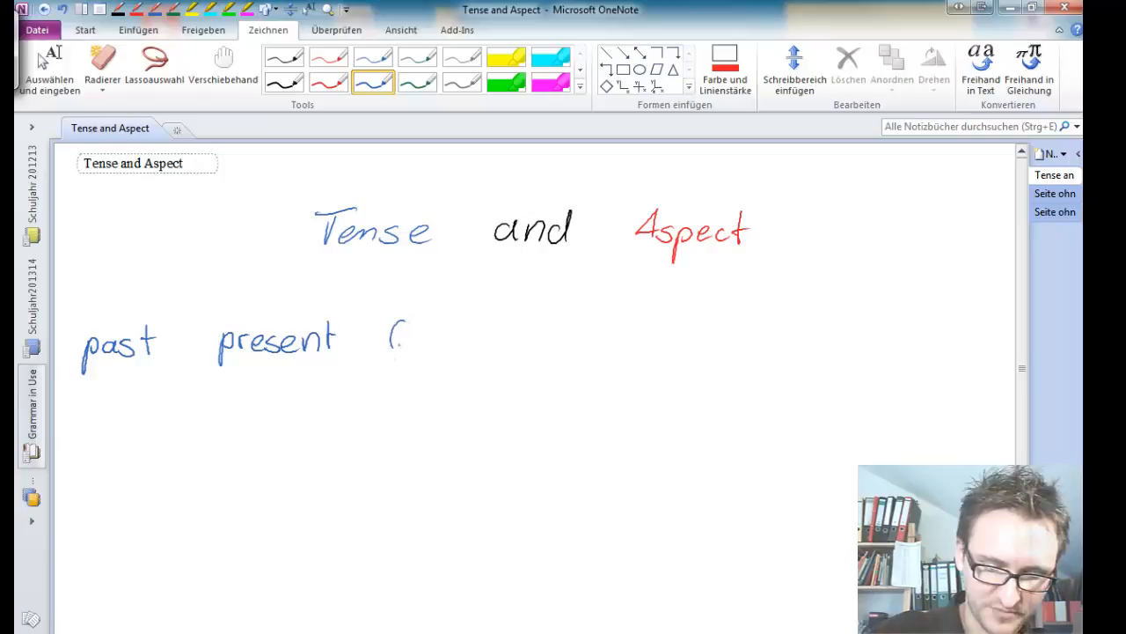
Step: Write '(future)', then 'went', 'go', 'will go' below, with 'will' circled
{"action": "left_click_drag", "start_coordinate": [401, 338], "coordinate": [449, 338]}
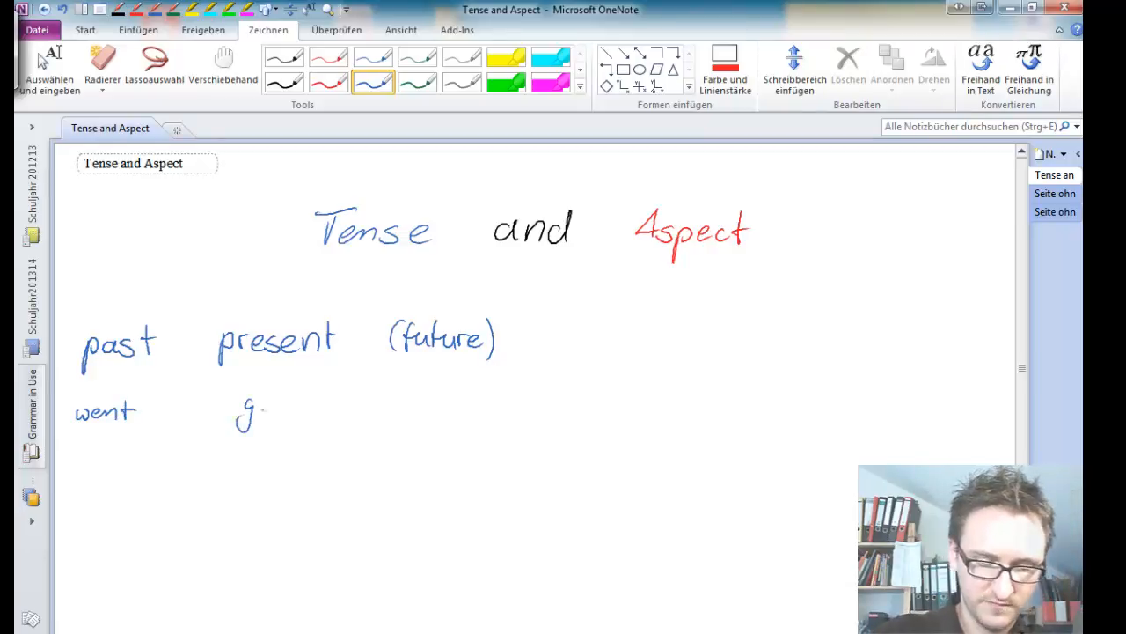
{"action": "left_click_drag", "start_coordinate": [264, 405], "coordinate": [247, 428]}
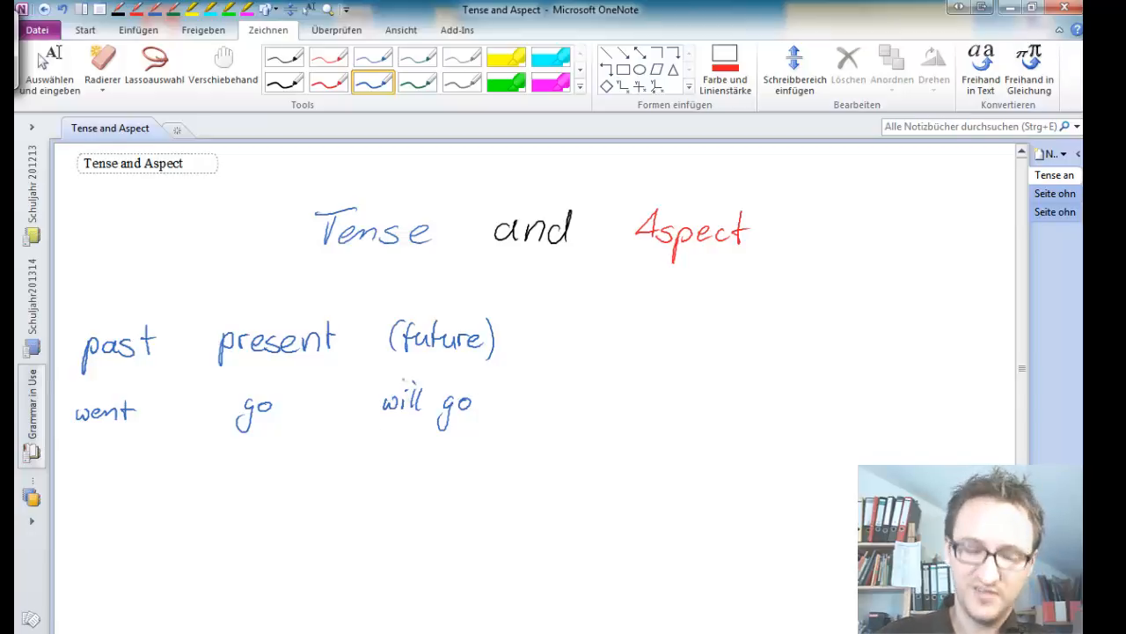
{"action": "left_click_drag", "start_coordinate": [370, 404], "coordinate": [431, 405]}
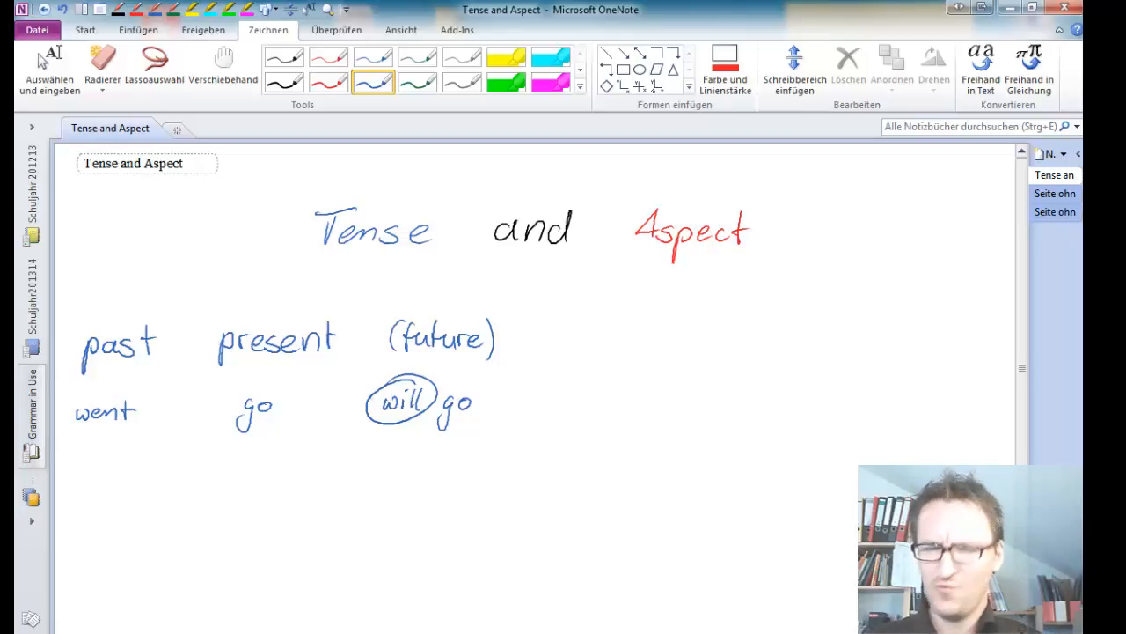
Step: Delete the verb row and start 'Position einer' in thin black ink above the tenses
{"action": "left_click", "coordinate": [102, 61]}
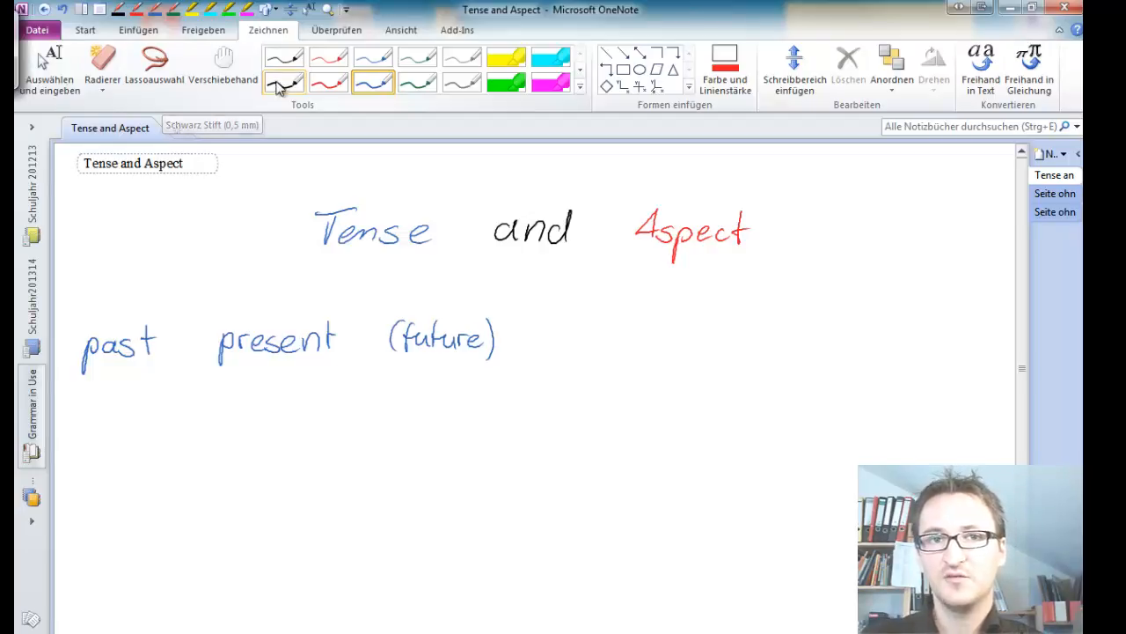
{"action": "left_click", "coordinate": [285, 81]}
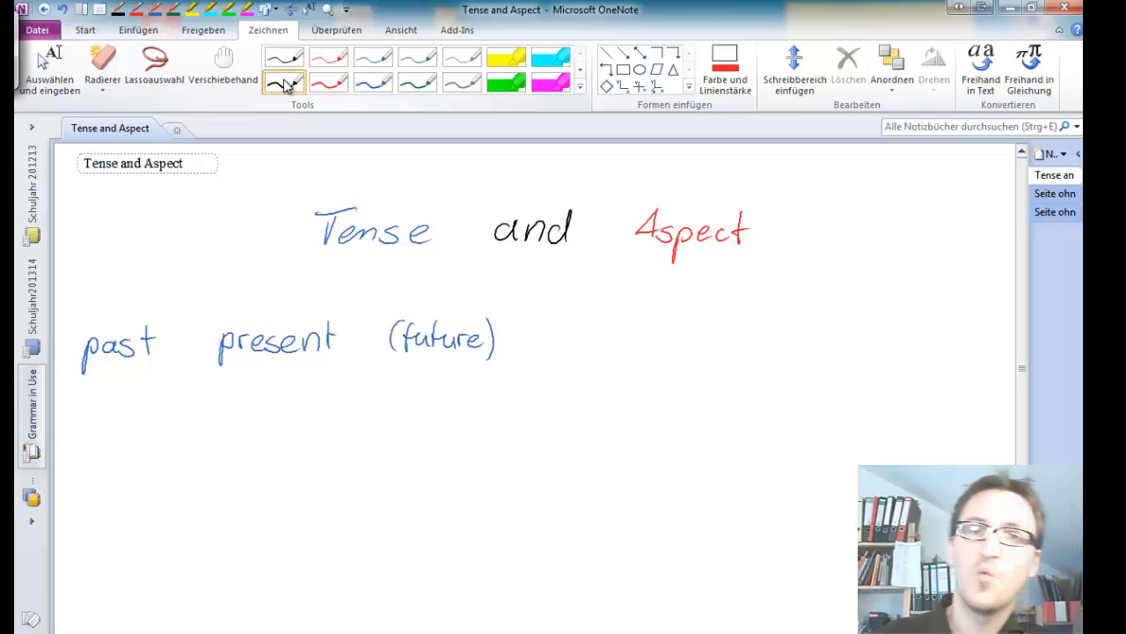
{"action": "left_click", "coordinate": [285, 83]}
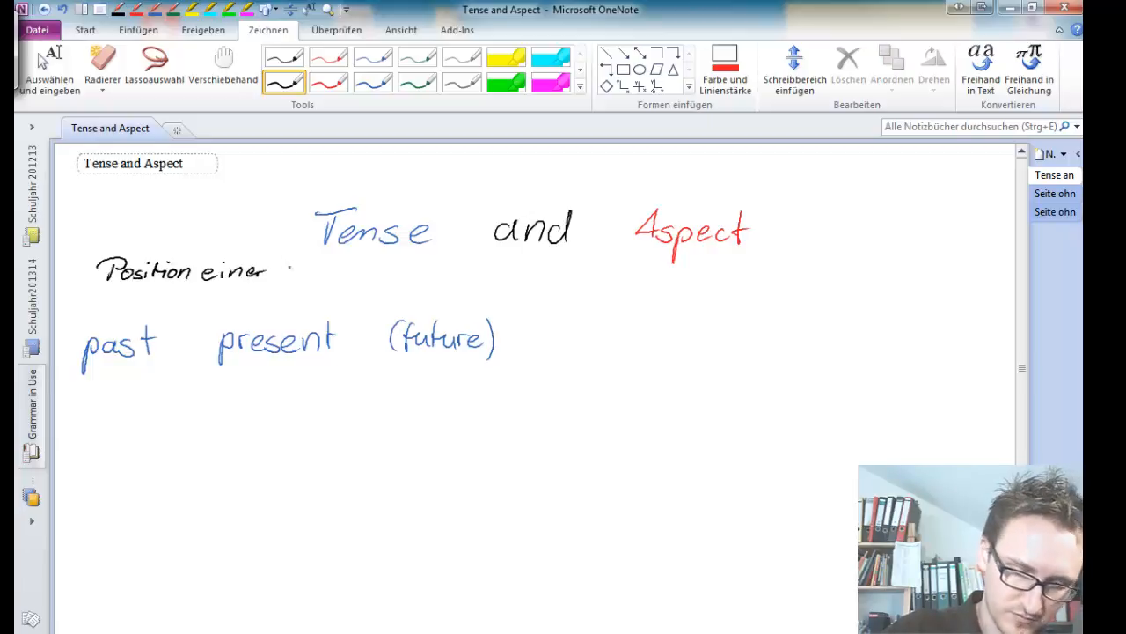
Step: Finish 'Position einer Handlung in der Zeit' and draw arrows to past, present, future
{"action": "left_click_drag", "start_coordinate": [285, 268], "coordinate": [432, 273]}
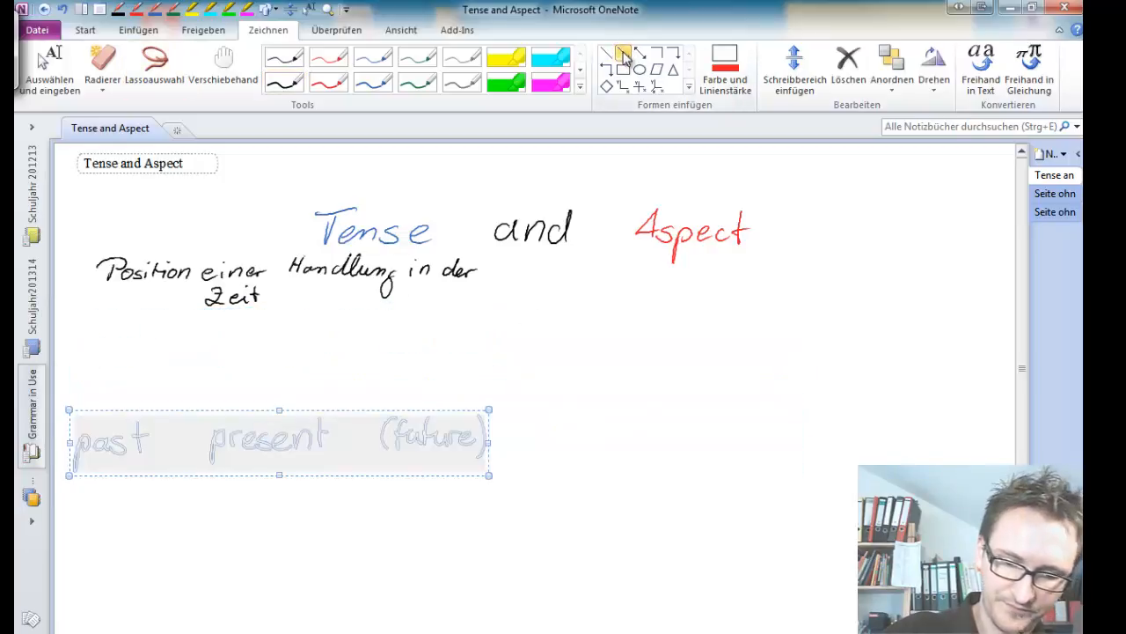
{"action": "left_click", "coordinate": [725, 67]}
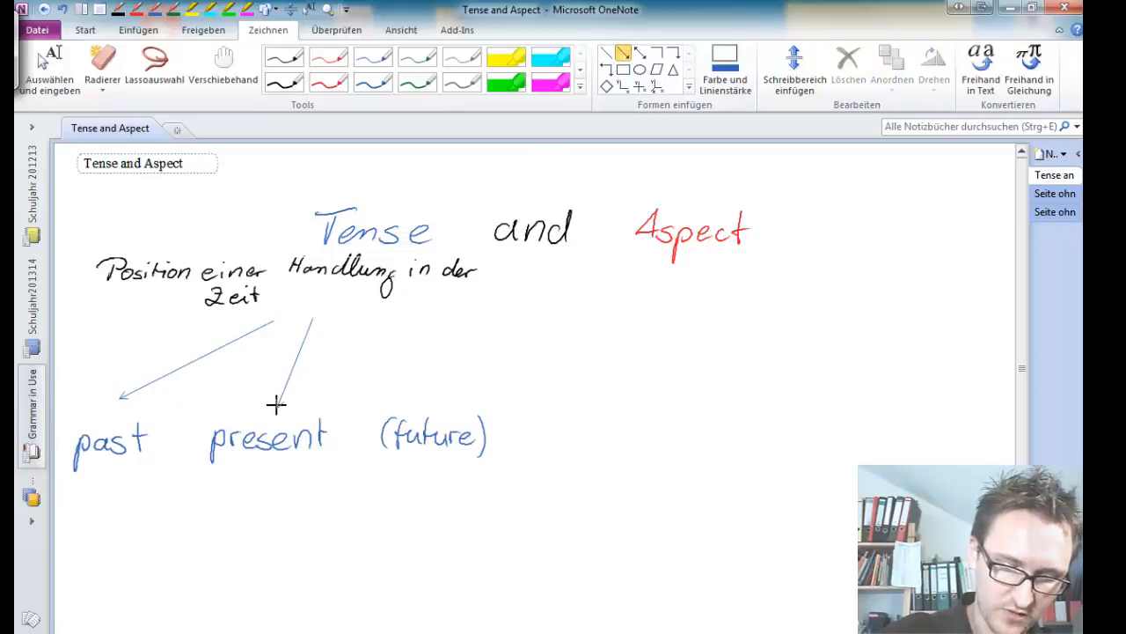
{"action": "left_click", "coordinate": [302, 361]}
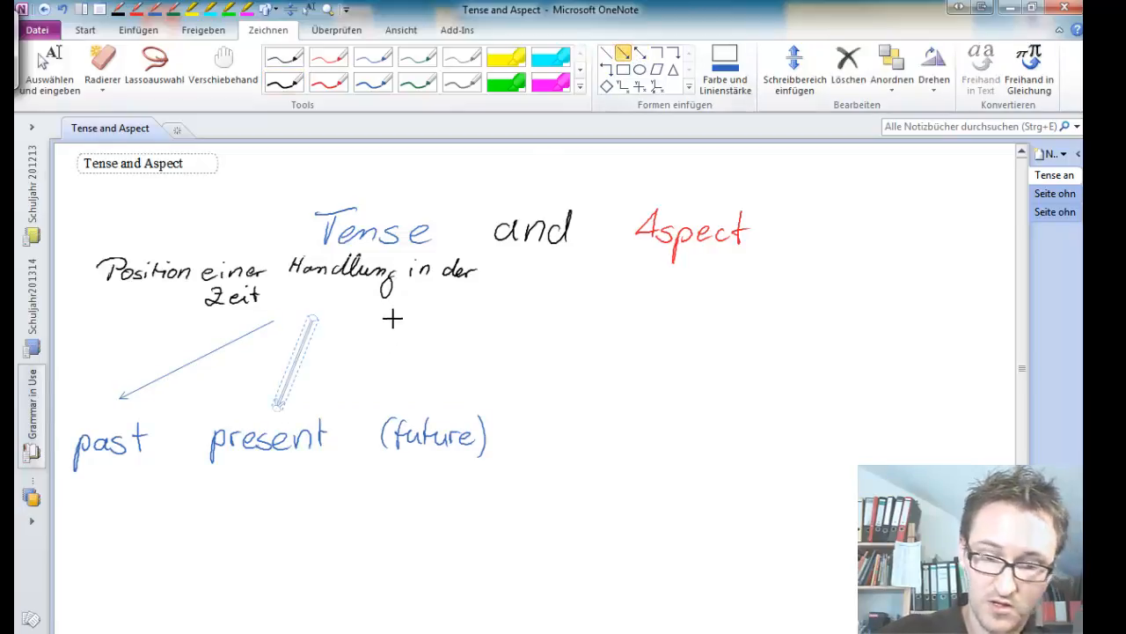
{"action": "left_click_drag", "start_coordinate": [370, 316], "coordinate": [419, 405]}
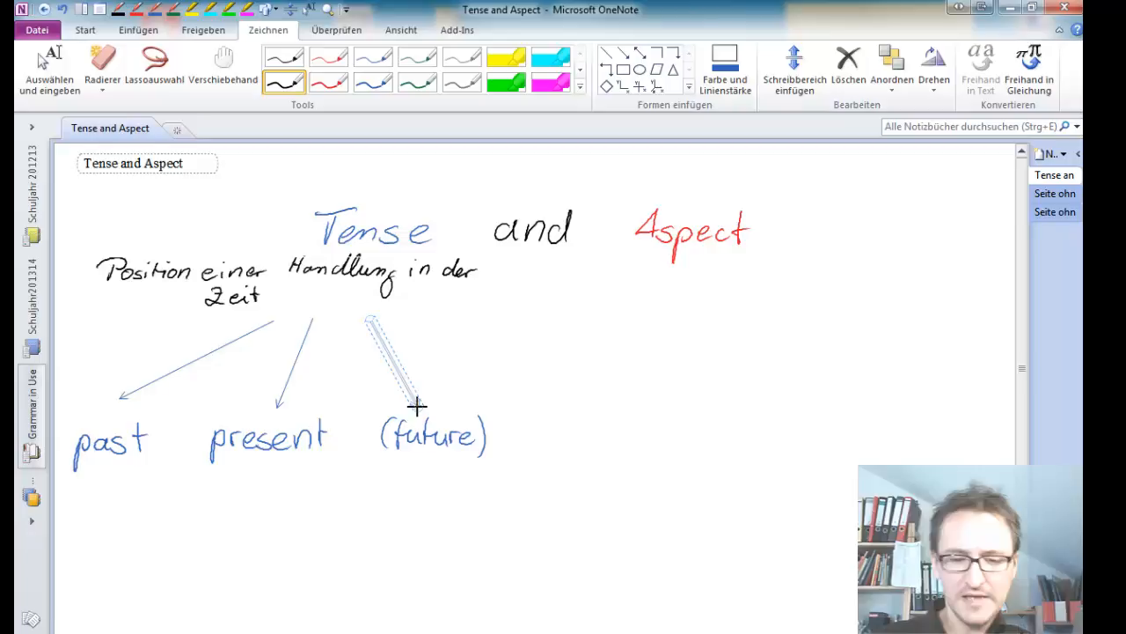
Step: Leave the arrow shape and switch to the red pen for the aspect words
{"action": "left_click", "coordinate": [327, 82]}
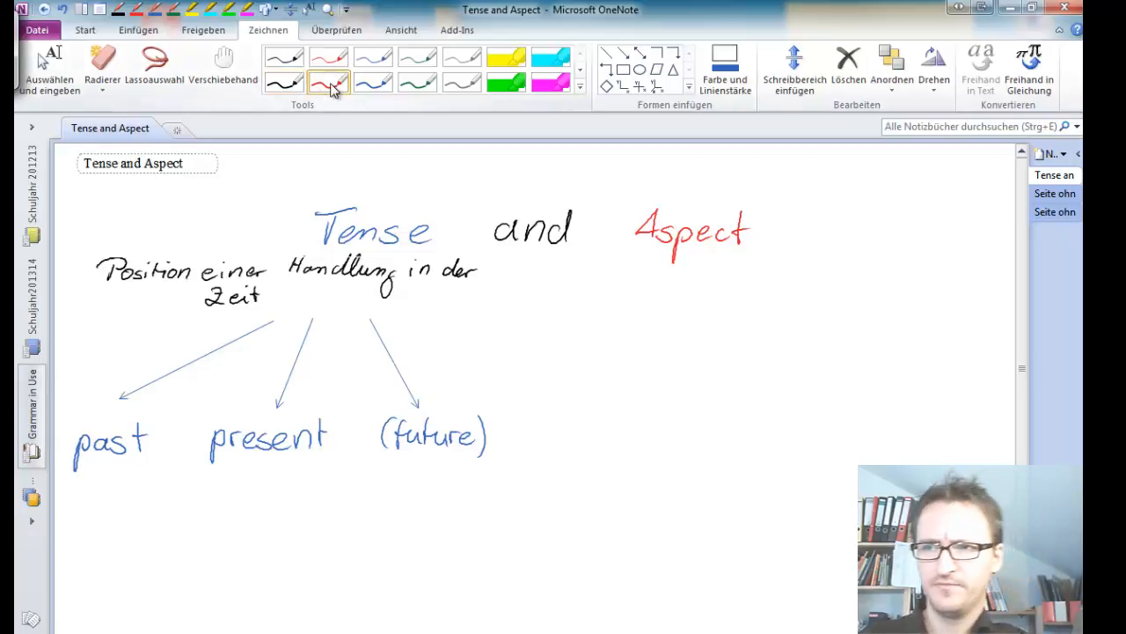
{"action": "left_click", "coordinate": [328, 83]}
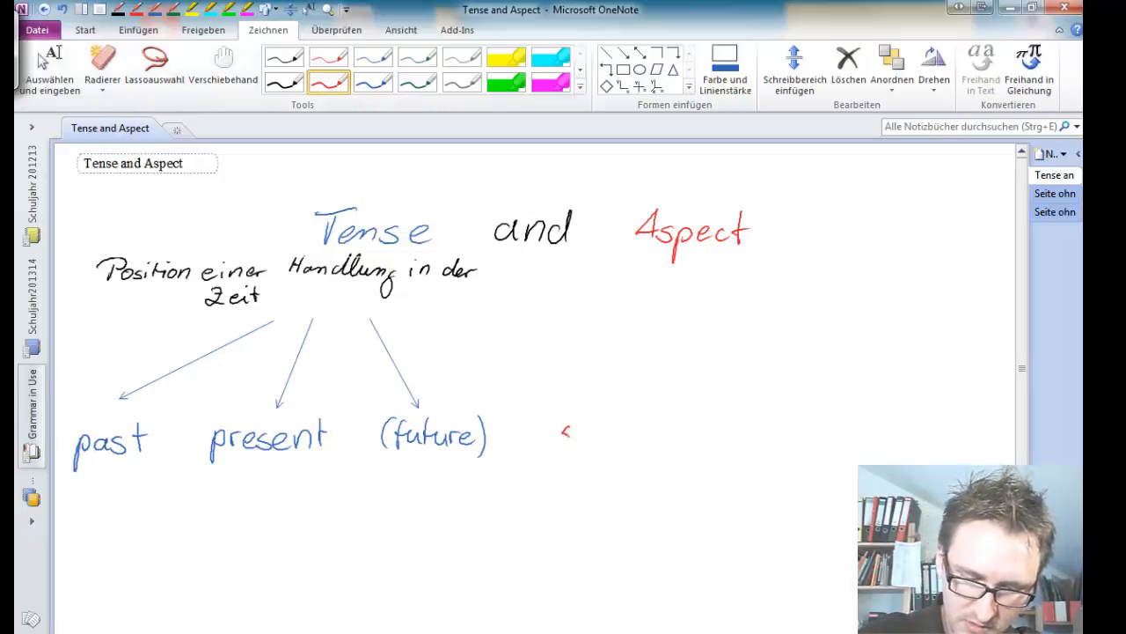
Step: Handwrite '(simple)', 'perfective' and 'progressive' in red beside '(future)'
{"action": "left_click_drag", "start_coordinate": [556, 436], "coordinate": [602, 431]}
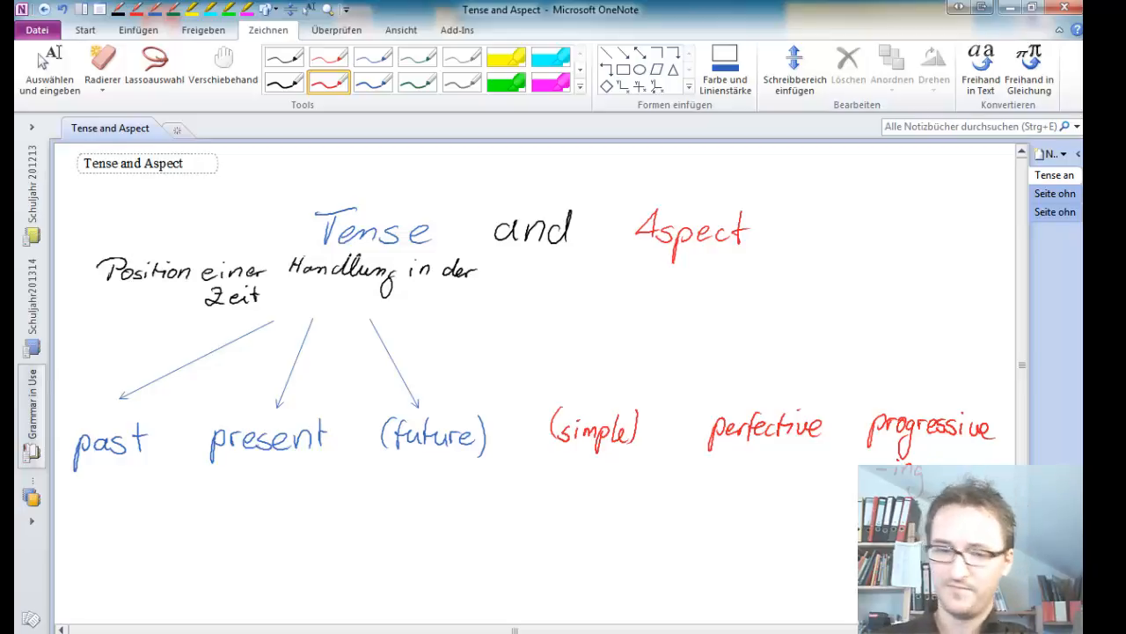
Step: Write 'Verhältnis einer Handlung zur Zeit' in black under the Aspect heading
{"action": "left_click", "coordinate": [283, 58]}
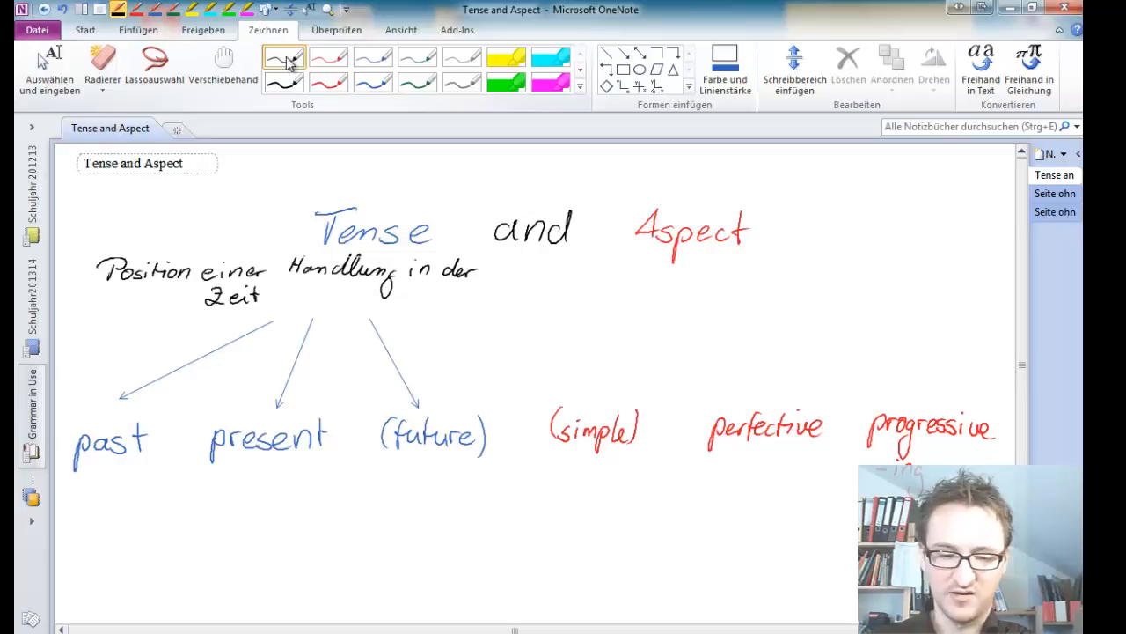
{"action": "left_click_drag", "start_coordinate": [606, 273], "coordinate": [696, 278]}
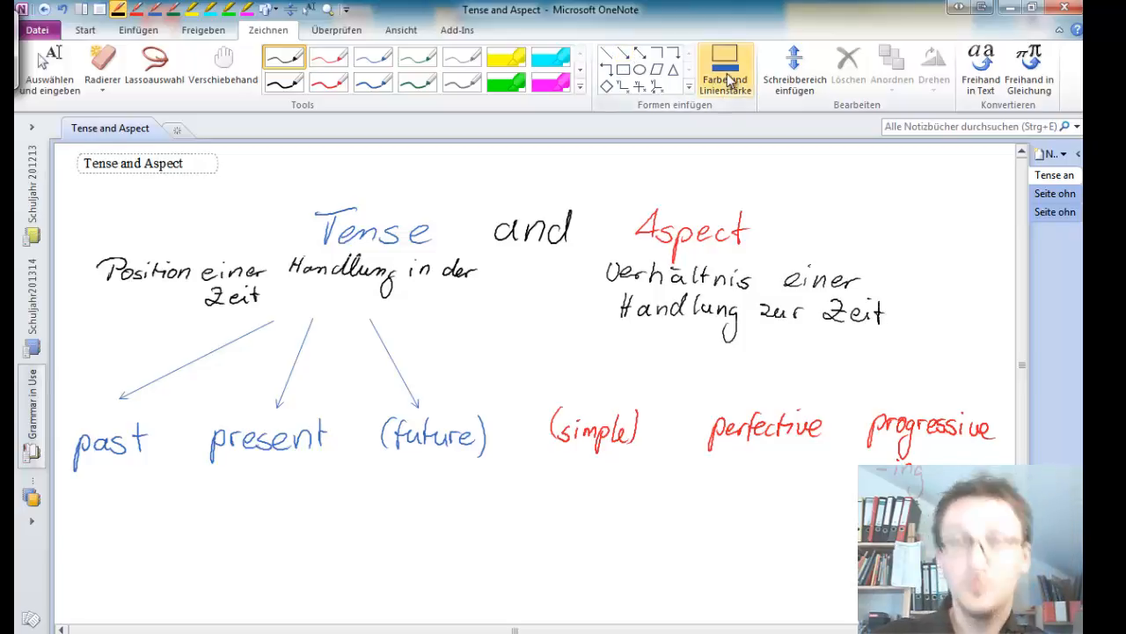
{"action": "left_click", "coordinate": [725, 68]}
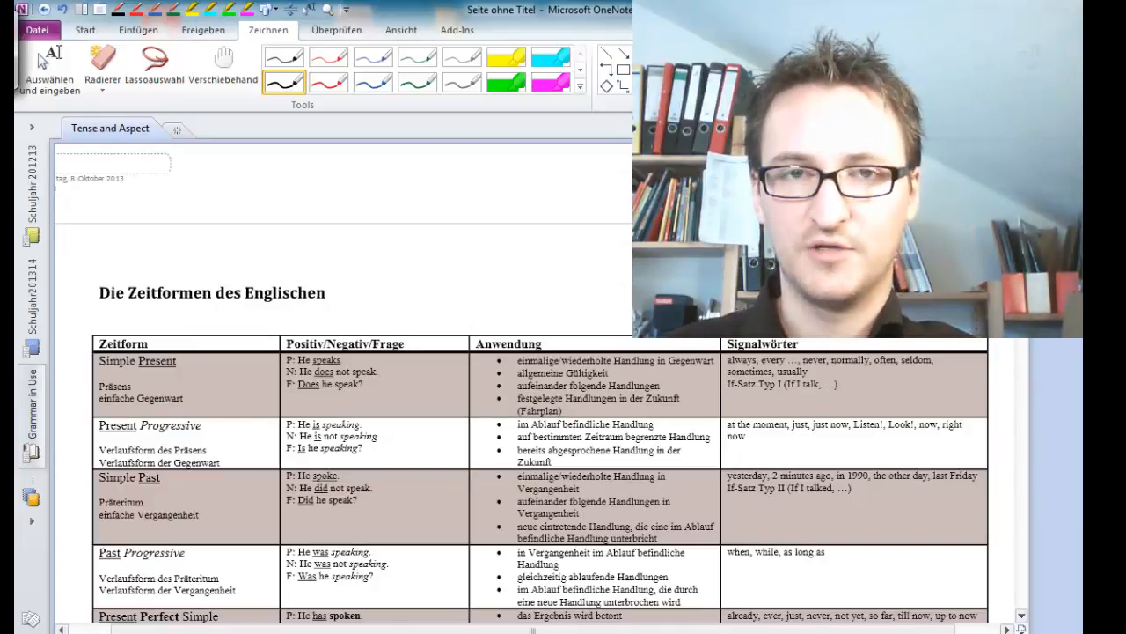
{"action": "scroll", "scroll_direction": "down", "scroll_amount": 3}
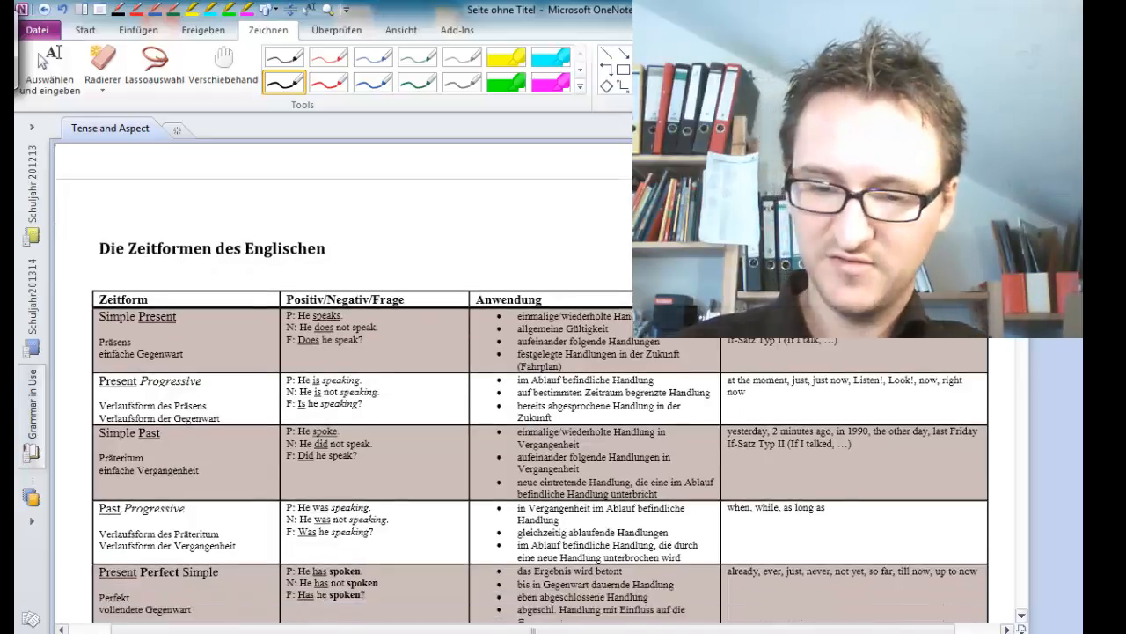
{"action": "scroll", "scroll_direction": "down", "scroll_amount": 3}
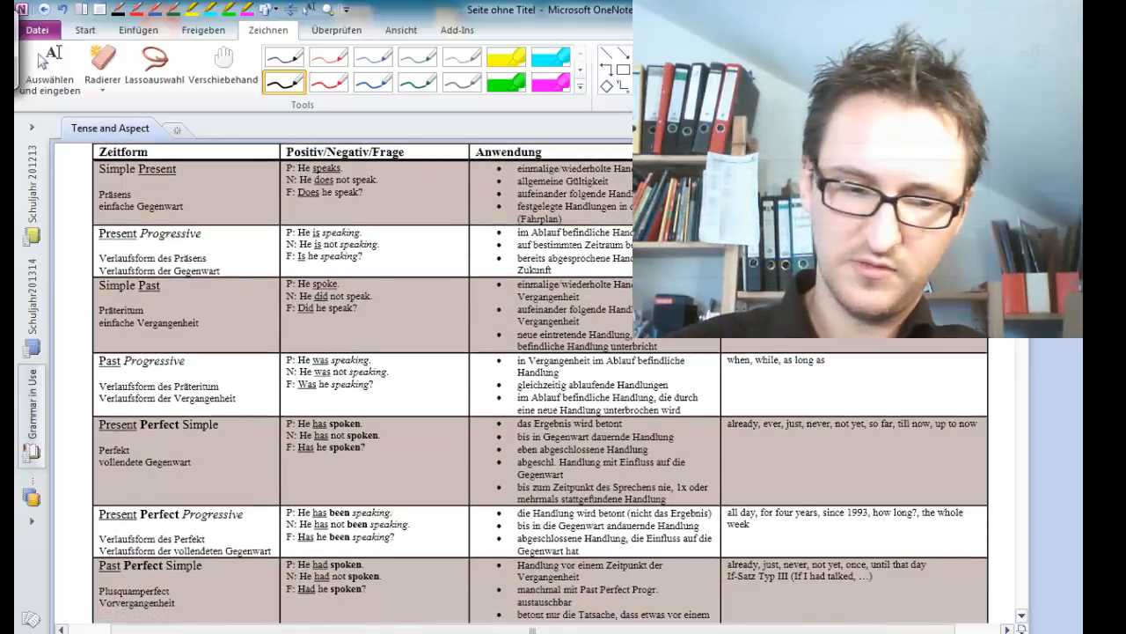
{"action": "scroll", "scroll_direction": "down", "scroll_amount": 3}
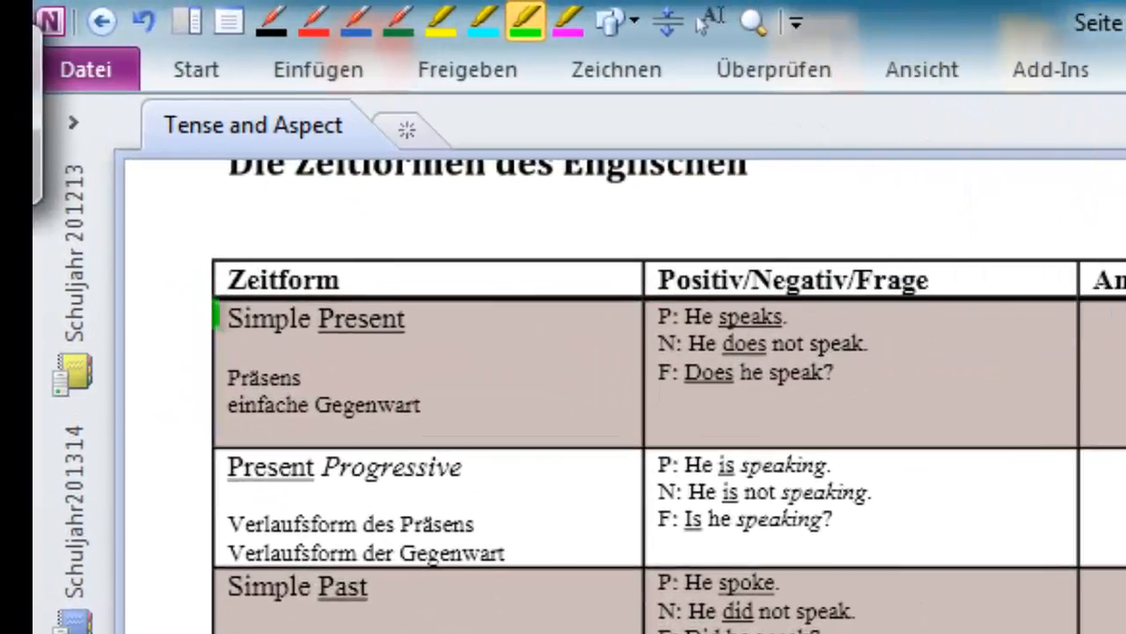
Step: Mark 'Simple' green, then 'Present' and 'speaks' pink in the Simple Present row
{"action": "left_click_drag", "start_coordinate": [227, 319], "coordinate": [309, 318]}
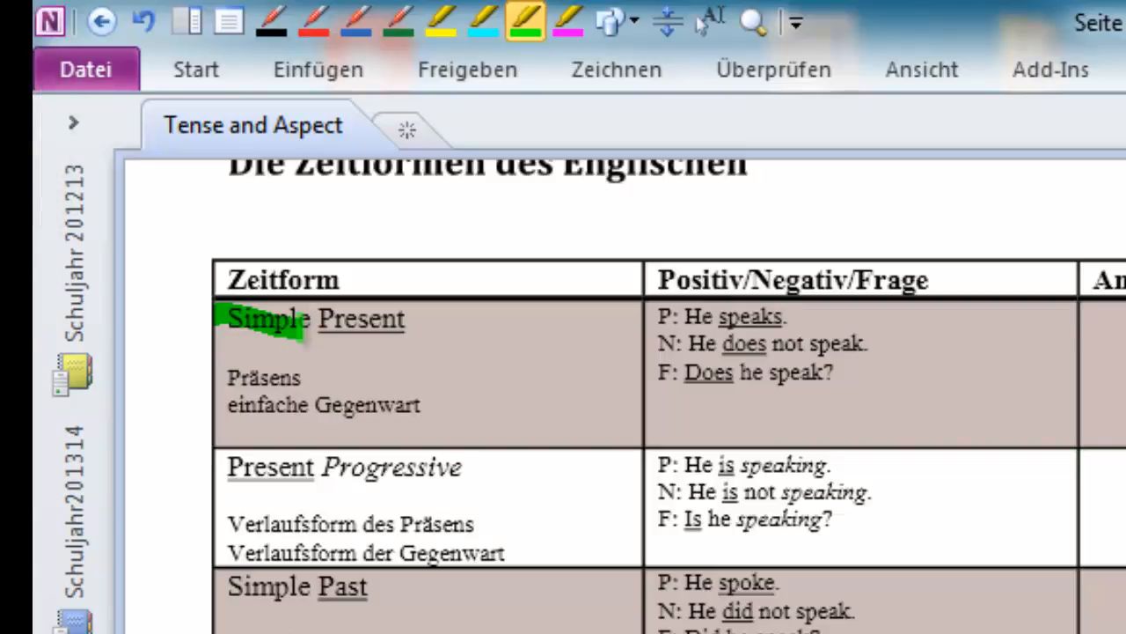
{"action": "left_click", "coordinate": [566, 21]}
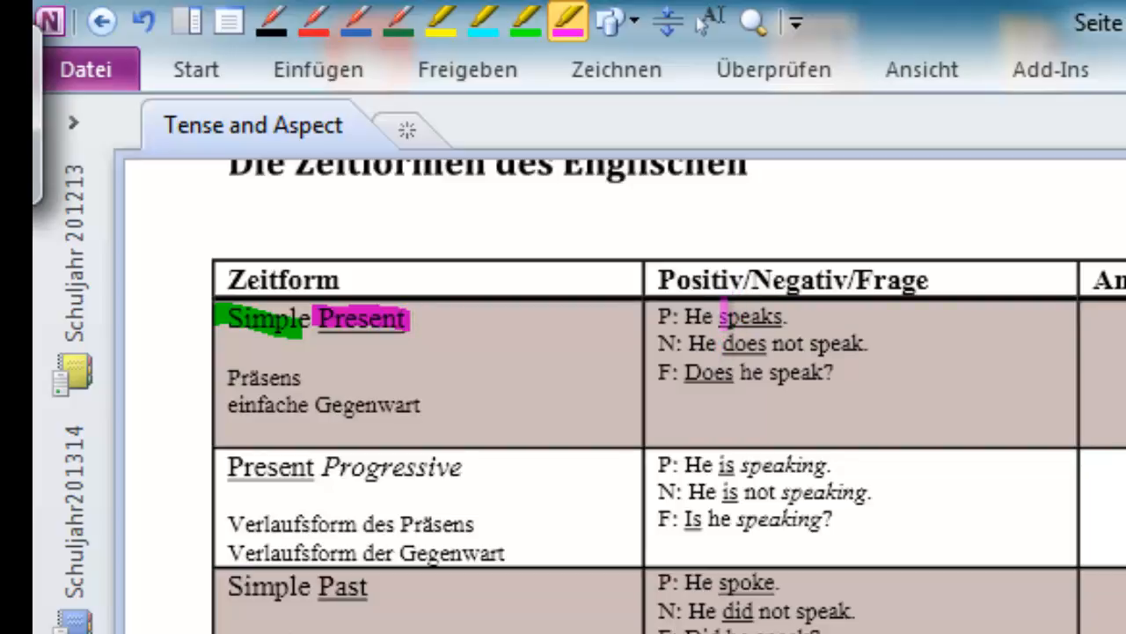
{"action": "left_click_drag", "start_coordinate": [720, 316], "coordinate": [785, 317]}
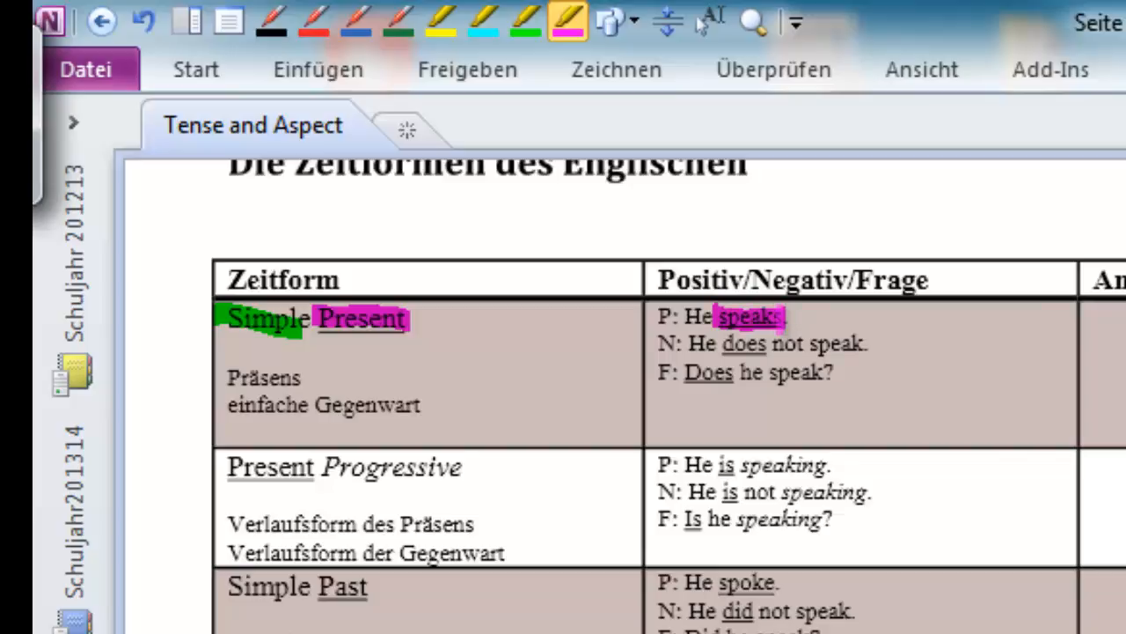
Step: Scroll to the Present Progressive row to mark 'Present'/'is' pink and 'Progressive'/'speaking' green
{"action": "scroll", "scroll_direction": "down", "scroll_amount": 3}
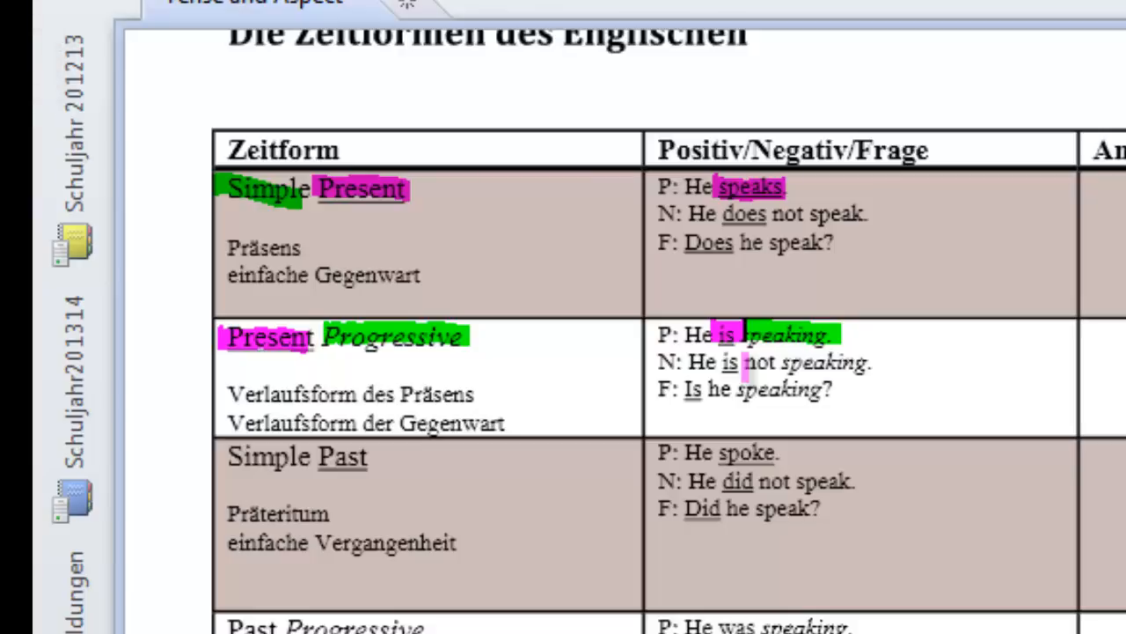
Step: Scroll to the Simple Past row to mark 'Simple' green and 'Past'/'spoke' pink
{"action": "scroll", "scroll_direction": "down", "scroll_amount": 3}
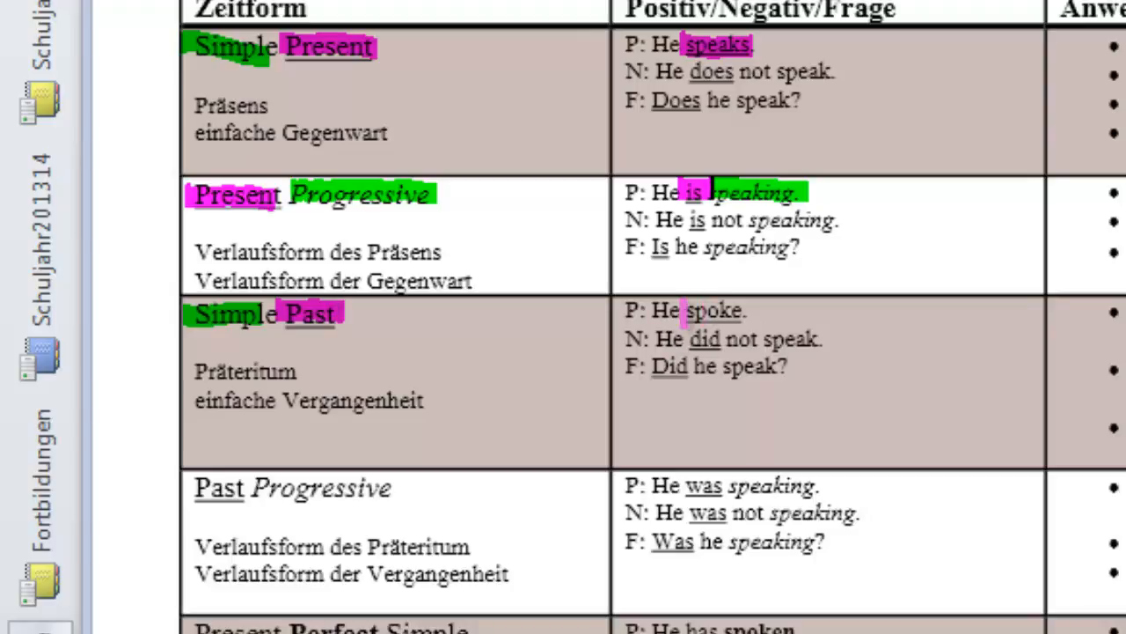
{"action": "scroll", "scroll_direction": "down", "scroll_amount": 3}
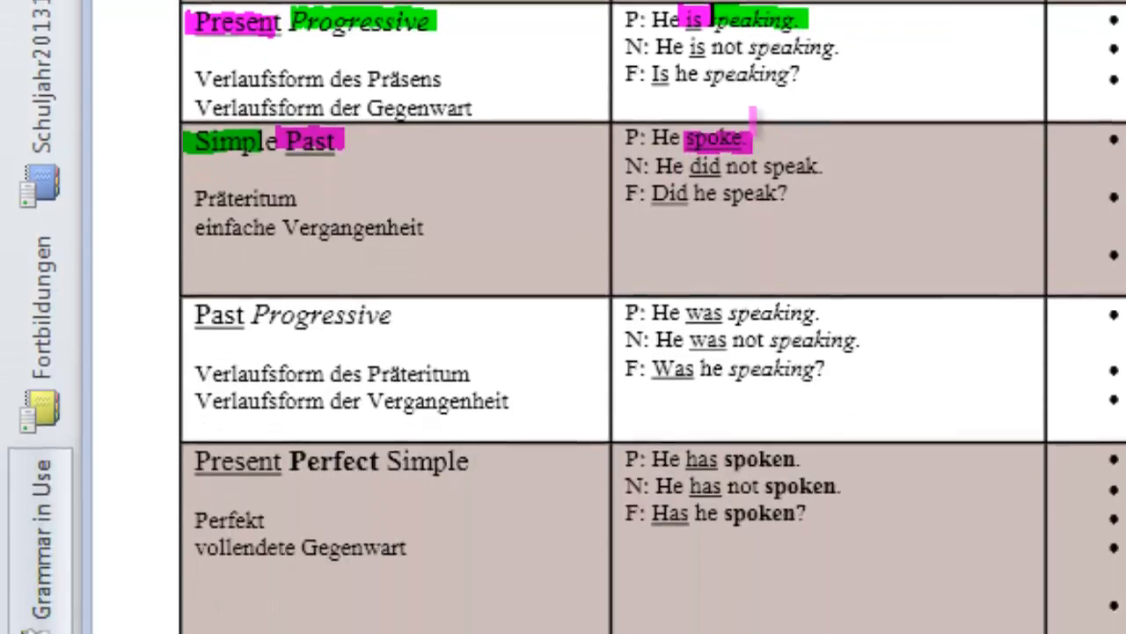
Step: Scroll to the Past Progressive row to mark 'Past'/'was' pink and 'Progressive'/'speaking' green
{"action": "scroll", "scroll_direction": "down", "scroll_amount": 3}
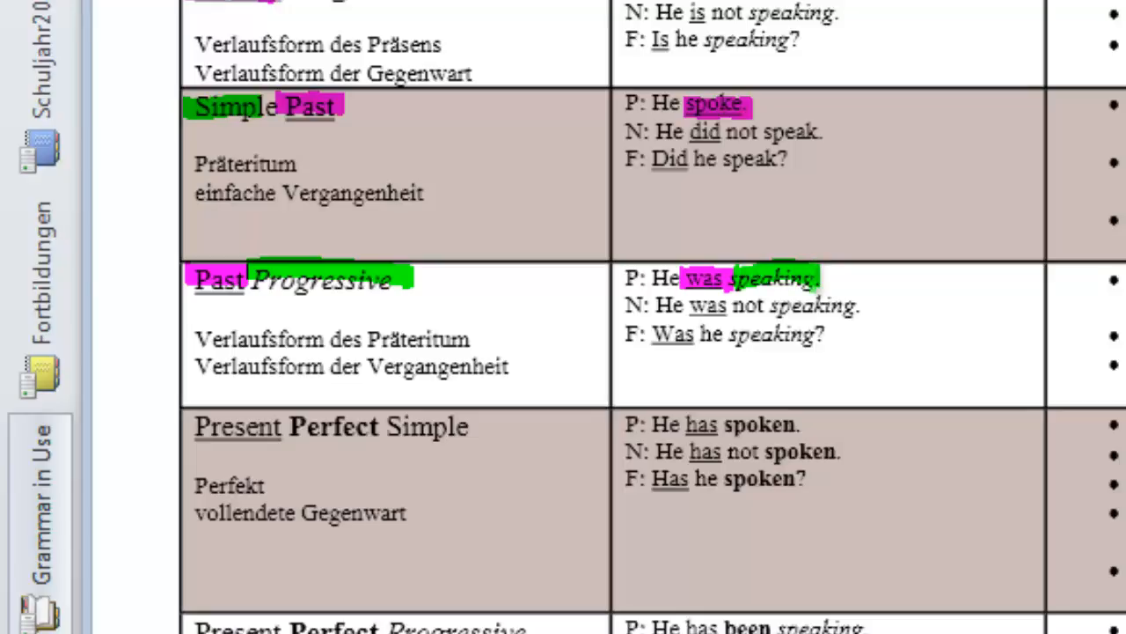
{"action": "scroll", "scroll_direction": "down", "scroll_amount": 3}
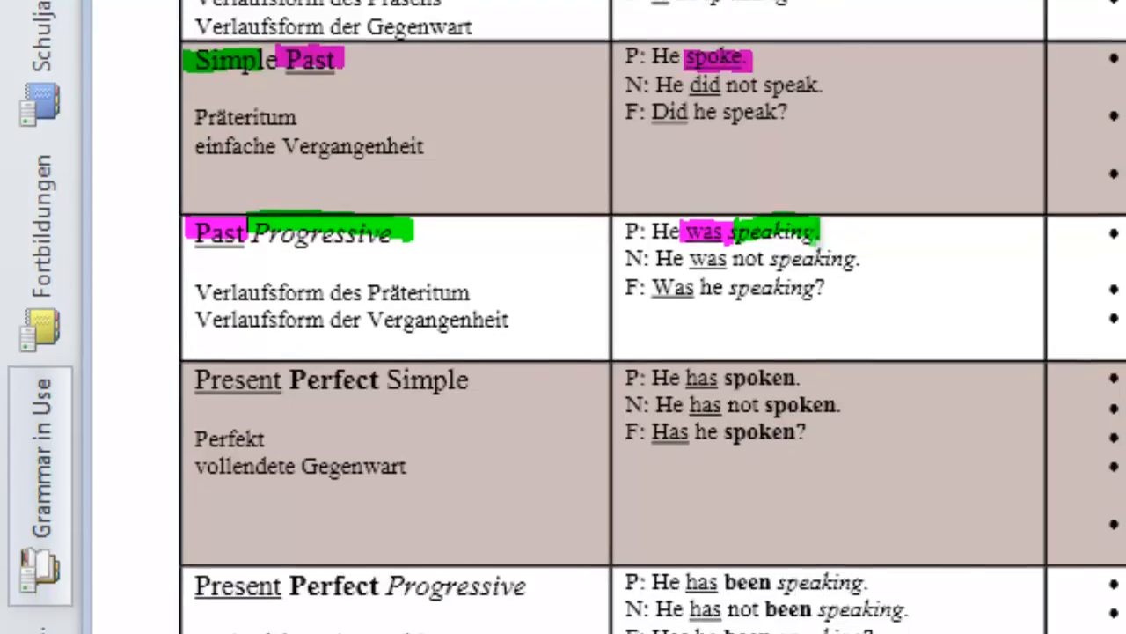
Step: Mark 'Present' and 'has' pink and 'Perfect' and 'spoken' green in the Present Perfect Simple row
{"action": "scroll", "scroll_direction": "down", "scroll_amount": 3}
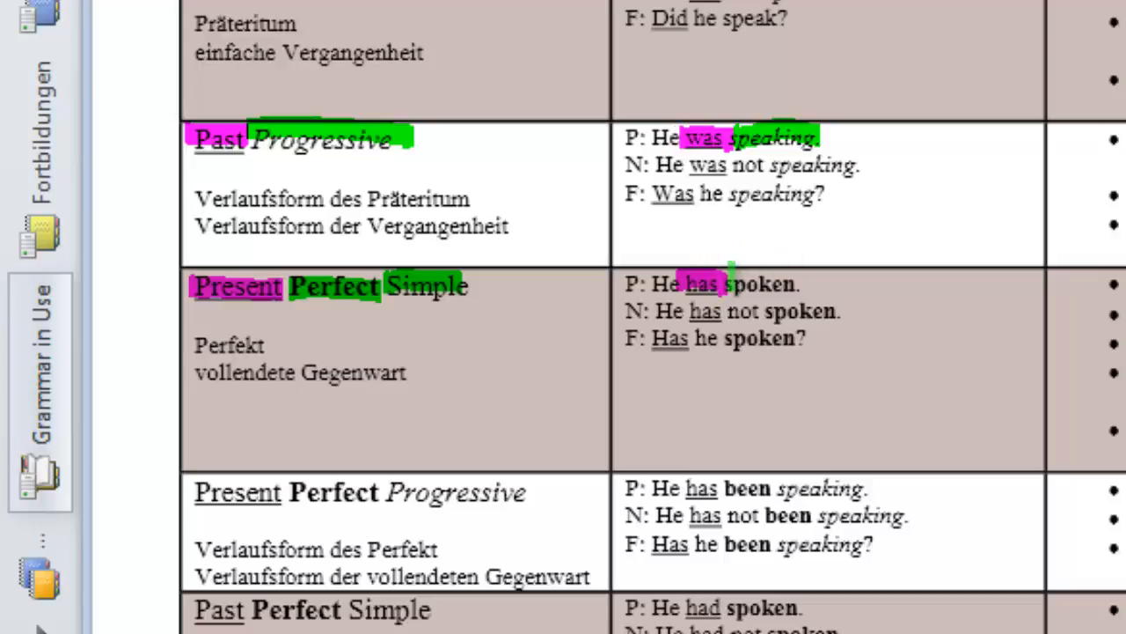
{"action": "double_click", "coordinate": [762, 283]}
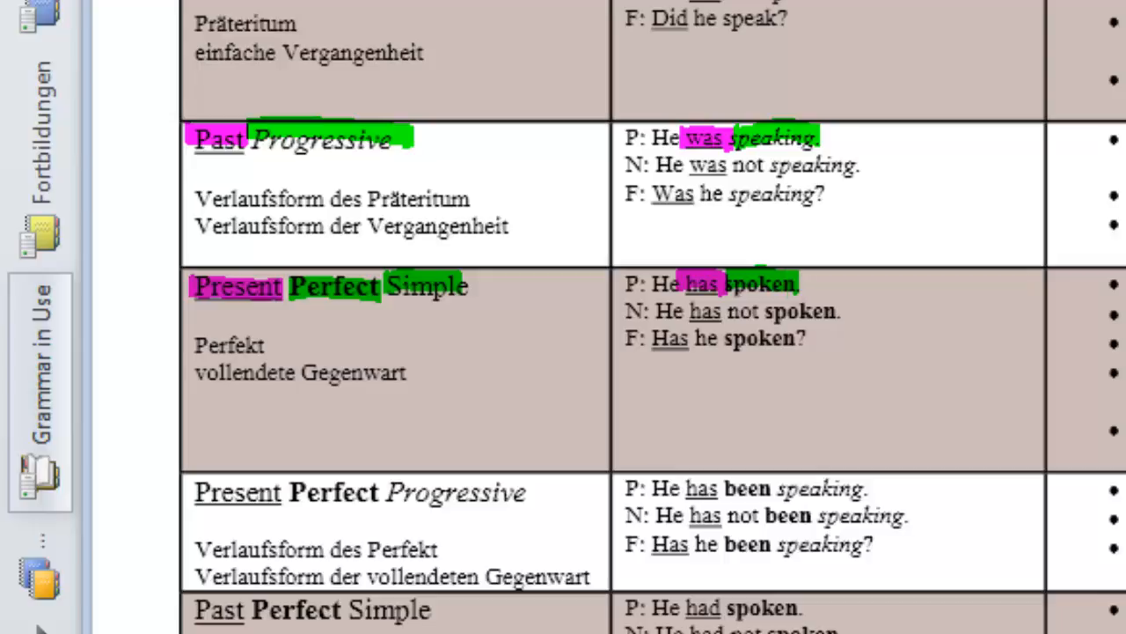
{"action": "scroll", "scroll_direction": "down", "scroll_amount": 3}
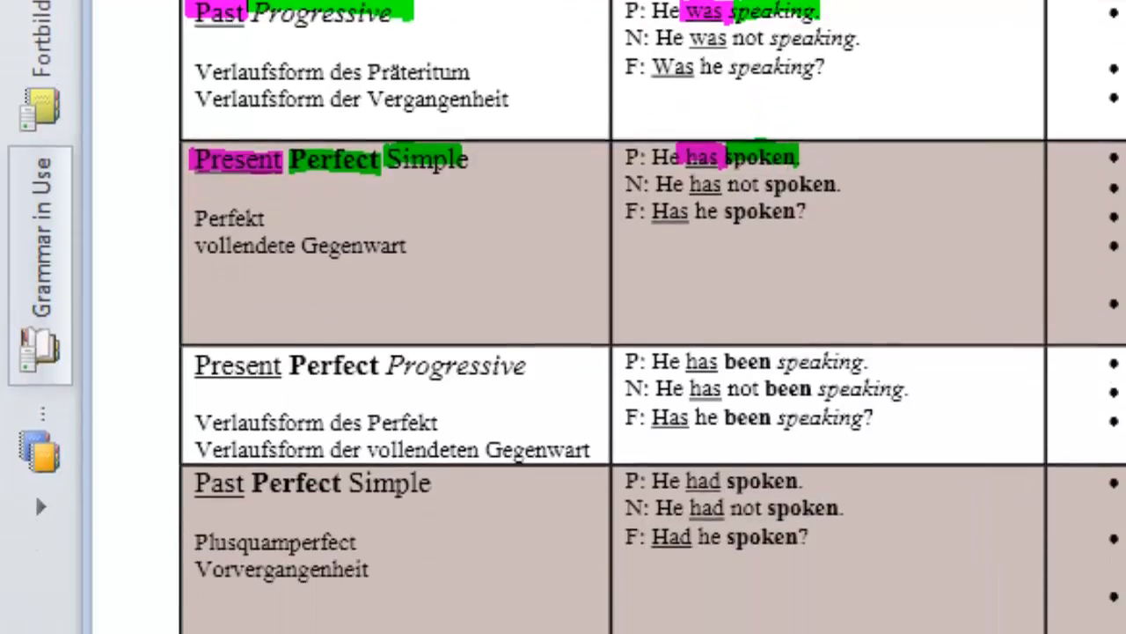
Step: Mark 'Present' and 'has' pink and 'Perfect Progressive' and 'been speaking' green in the Present Perfect Progressive row
{"action": "scroll", "scroll_direction": "down", "scroll_amount": 3}
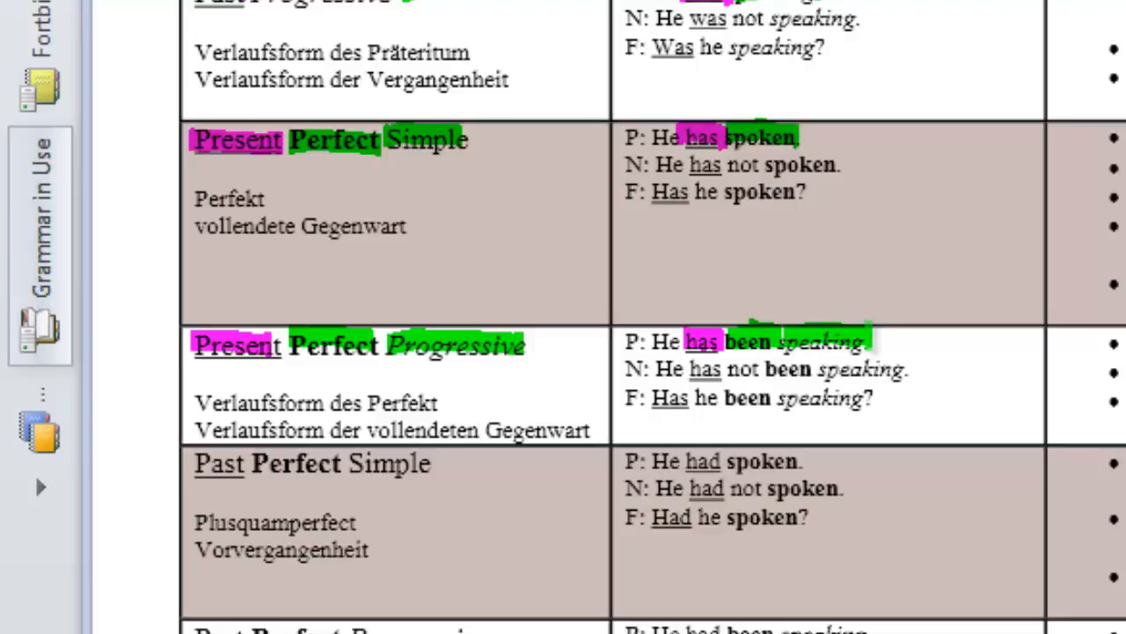
{"action": "scroll", "scroll_direction": "down", "scroll_amount": 3}
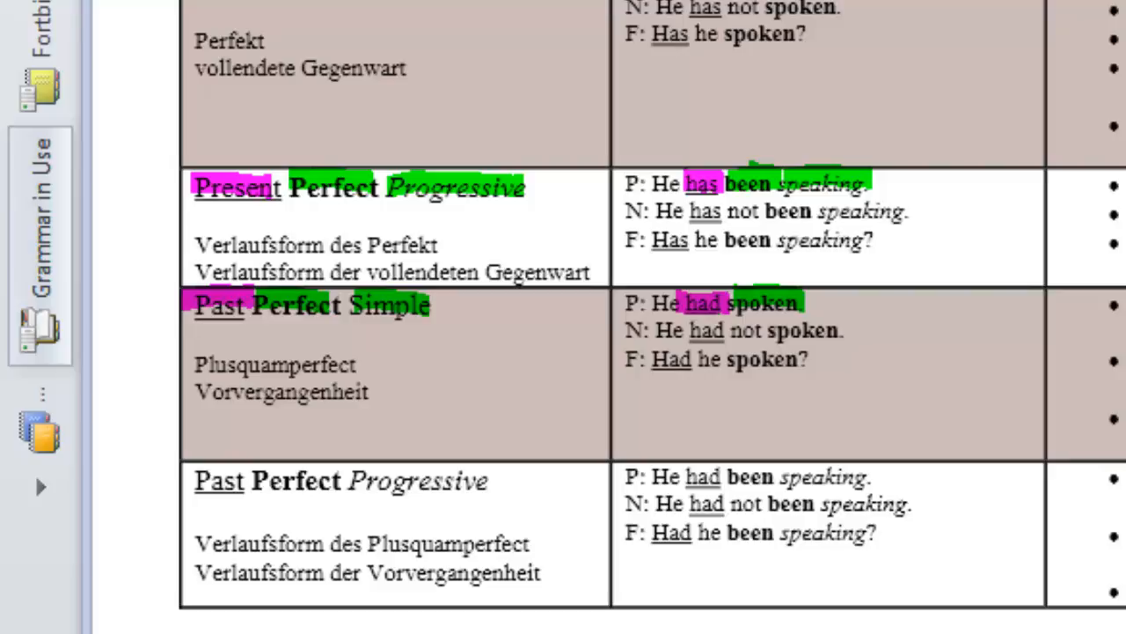
Step: Mark 'Past' and 'had' pink and 'Perfect Simple' and 'spoken' green in the Past Perfect Simple row
{"action": "scroll", "scroll_direction": "down", "scroll_amount": 3}
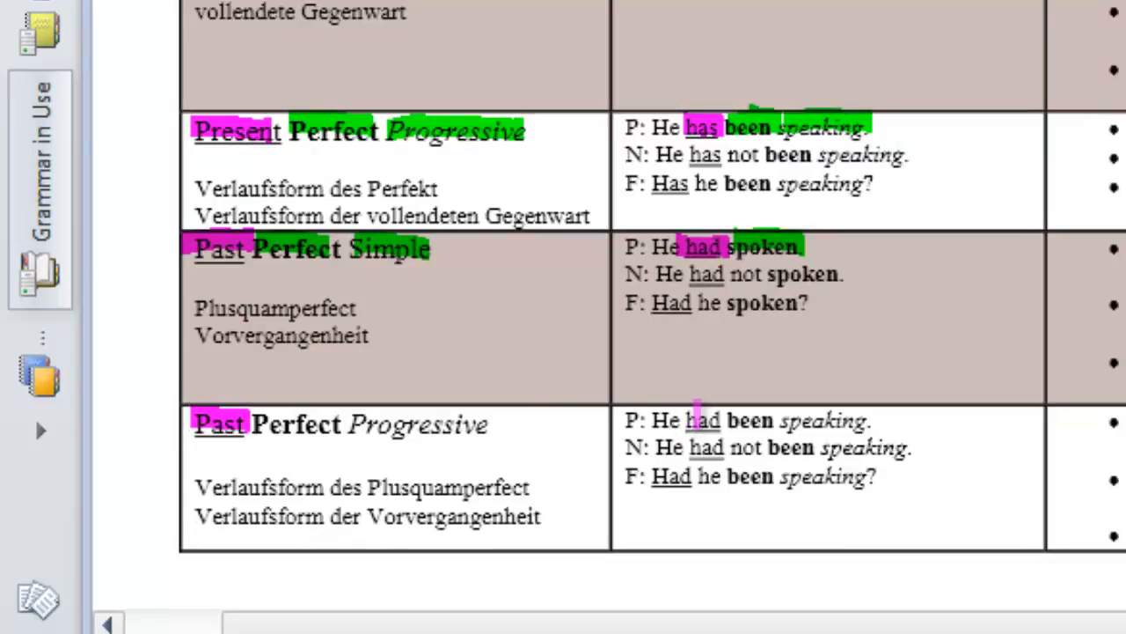
Step: Mark 'Past' and 'had' pink and 'Perfect Progressive' and 'been speaking' green in the Past Perfect Progressive row
{"action": "double_click", "coordinate": [704, 419]}
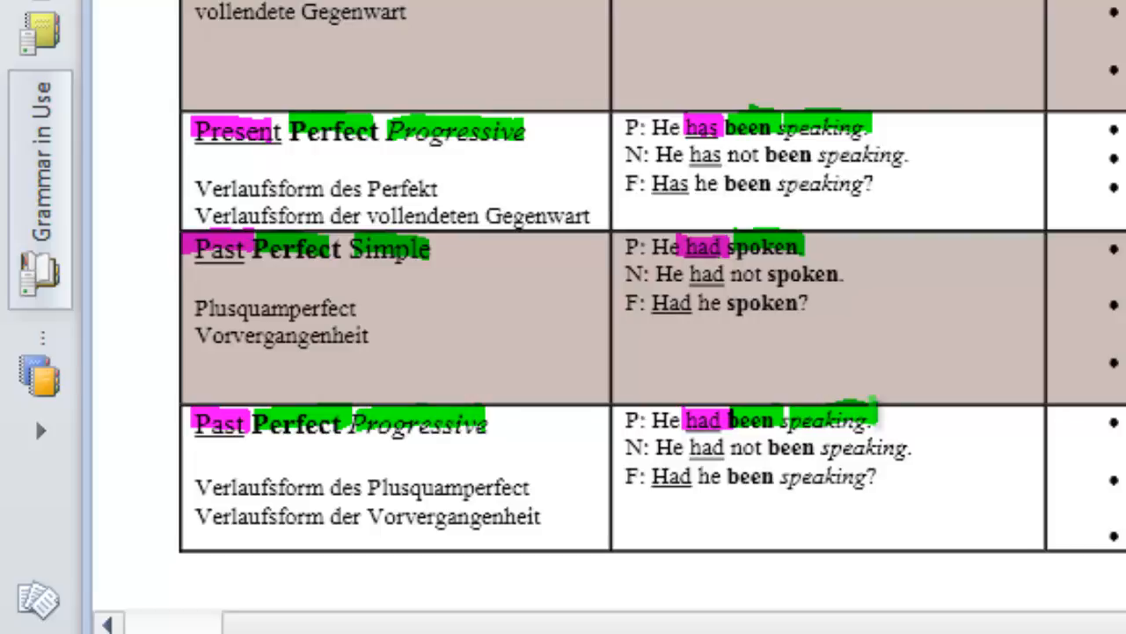
{"action": "scroll", "scroll_direction": "down", "scroll_amount": 3}
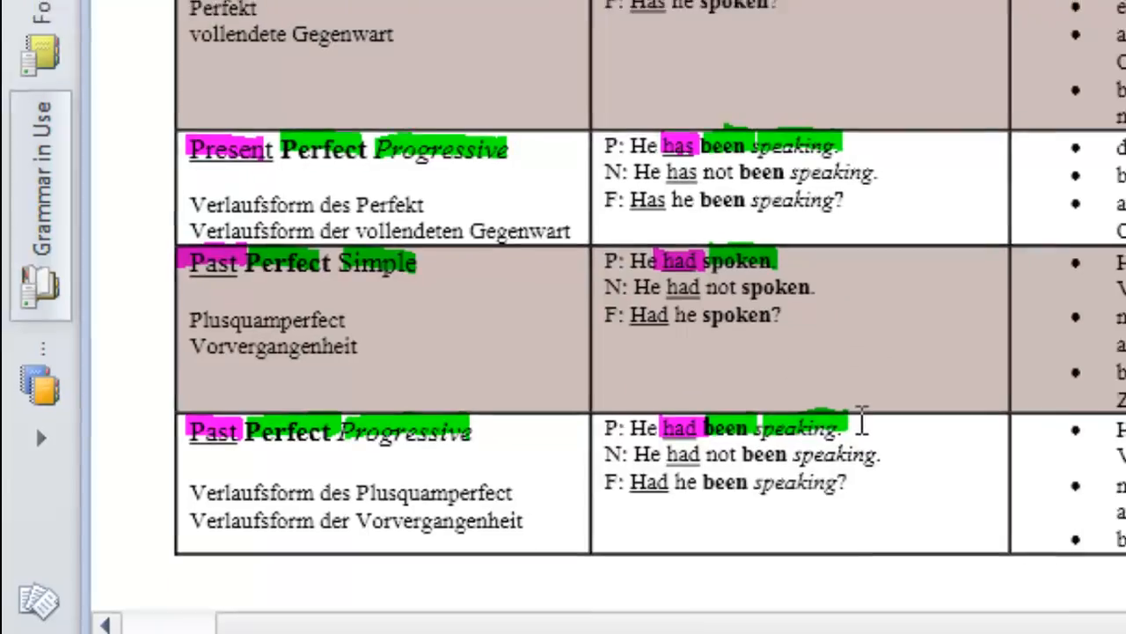